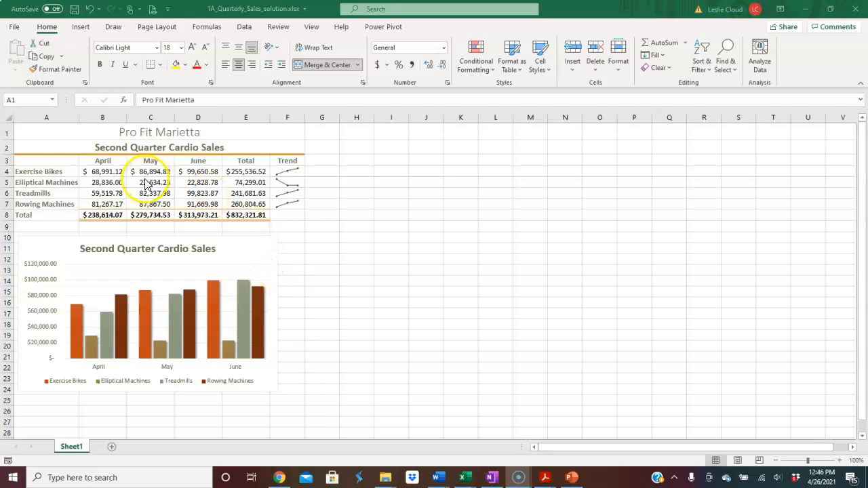
mouse_move(161, 204)
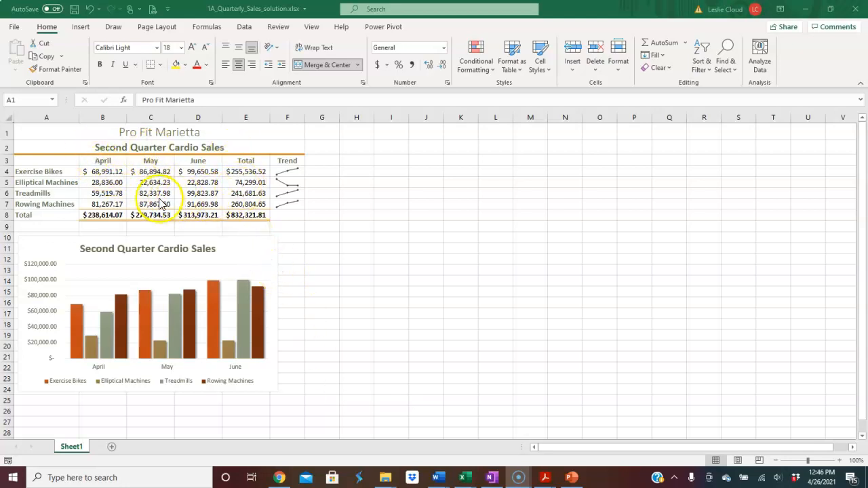
mouse_move(178, 318)
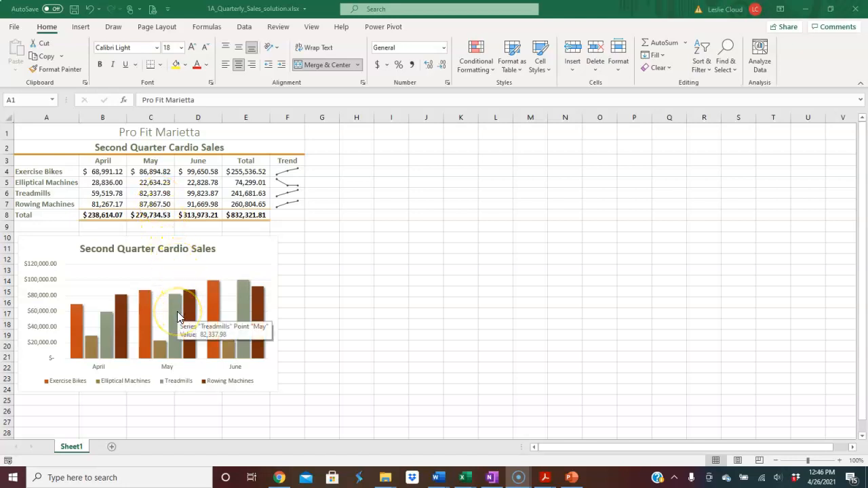
mouse_move(178, 312)
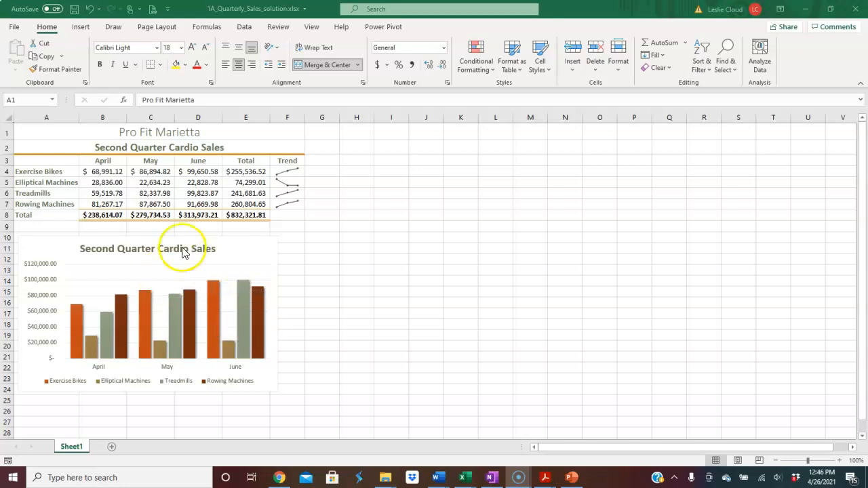
mouse_move(73, 278)
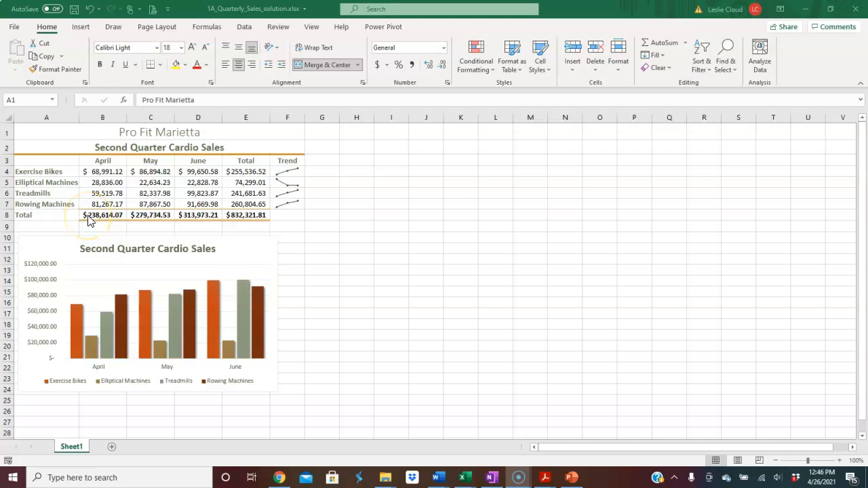
mouse_move(136, 179)
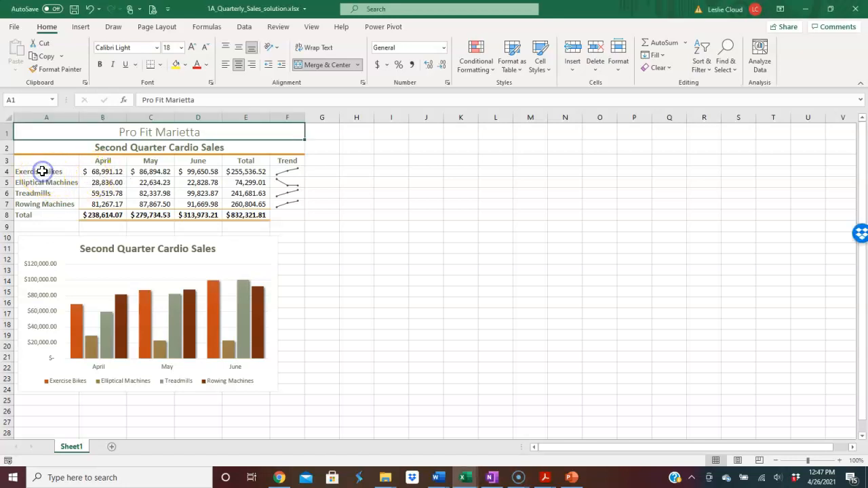
Select the four cardio products' April–June sales in A4:D7.
left_click(46, 171)
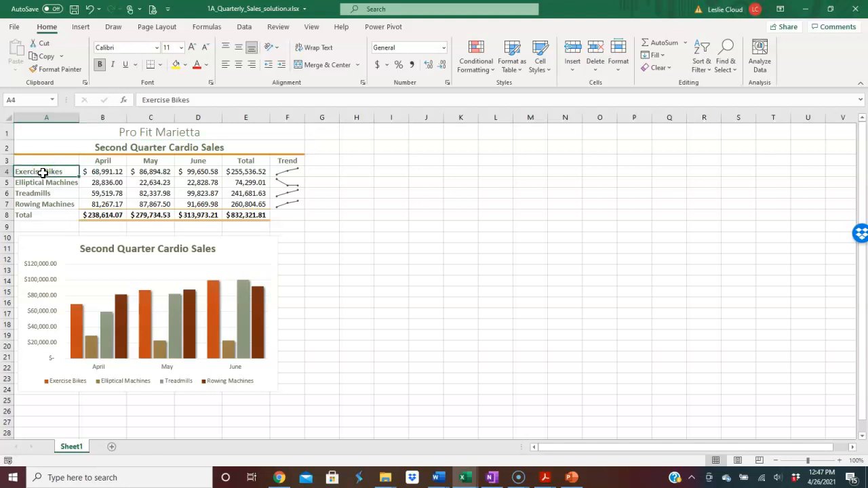
left_click_drag(47, 171, 46, 182)
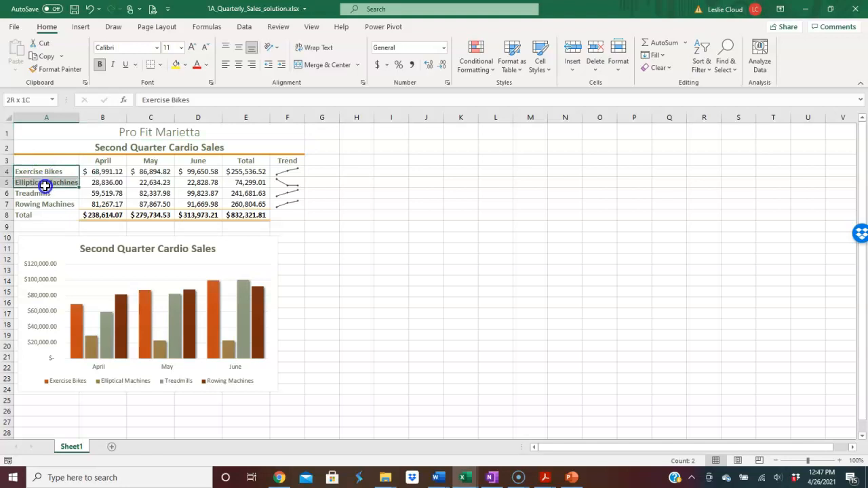
left_click_drag(46, 182, 179, 203)
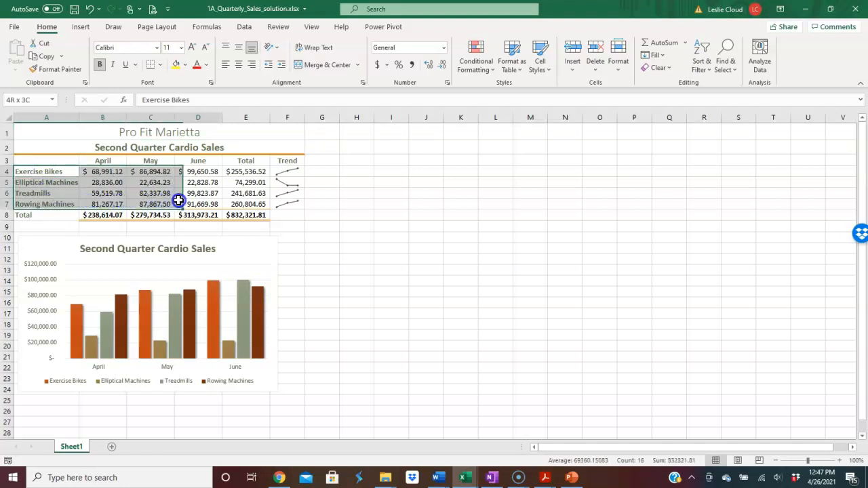
left_click(104, 171)
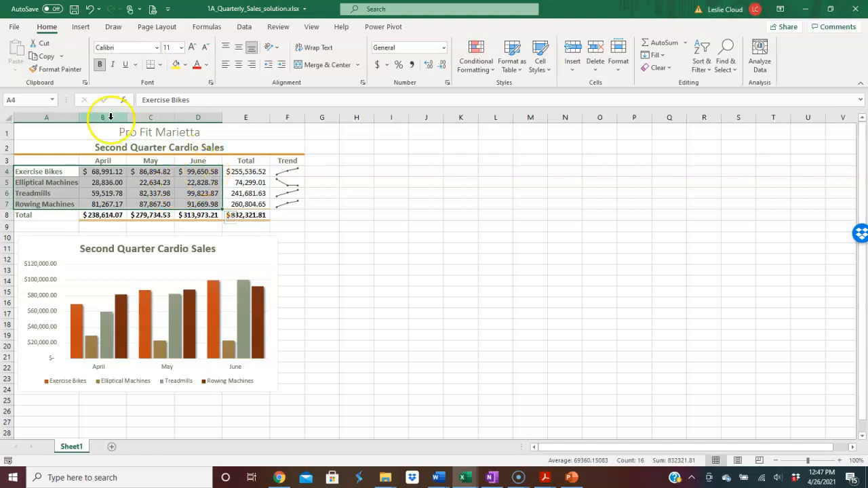
Insert a 2-D clustered column chart of the selection and select the new chart.
left_click(80, 27)
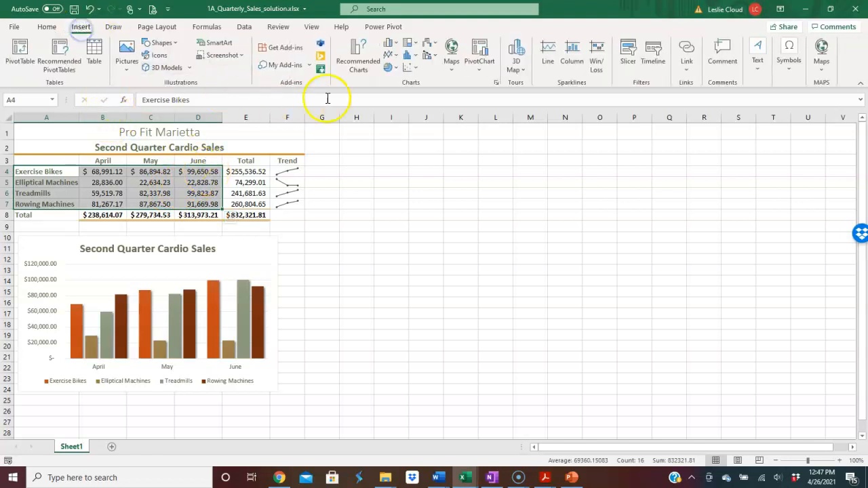
left_click(388, 43)
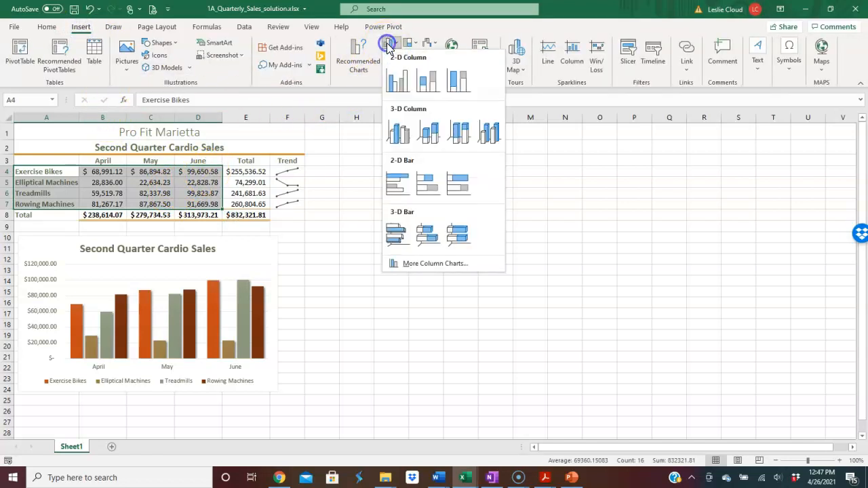
left_click(397, 80)
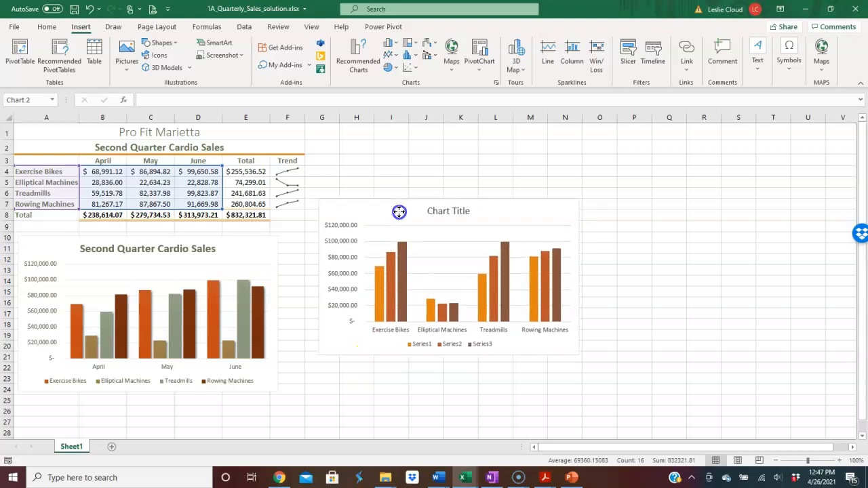
left_click(399, 211)
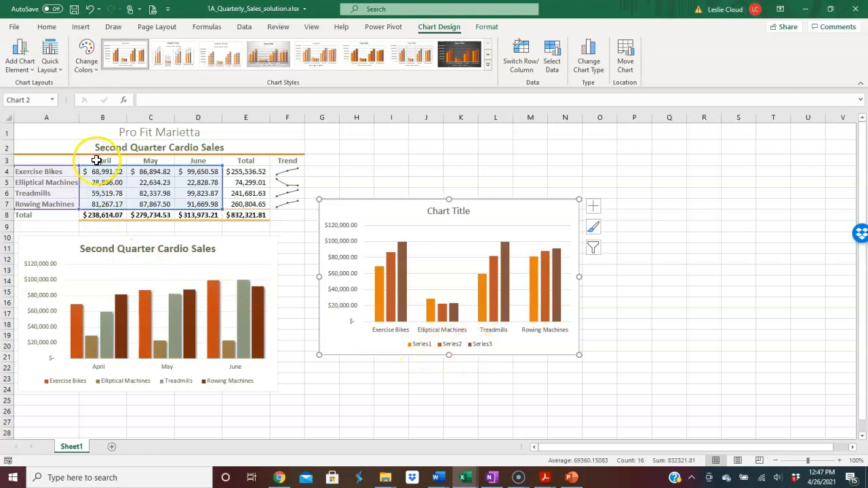
mouse_move(152, 160)
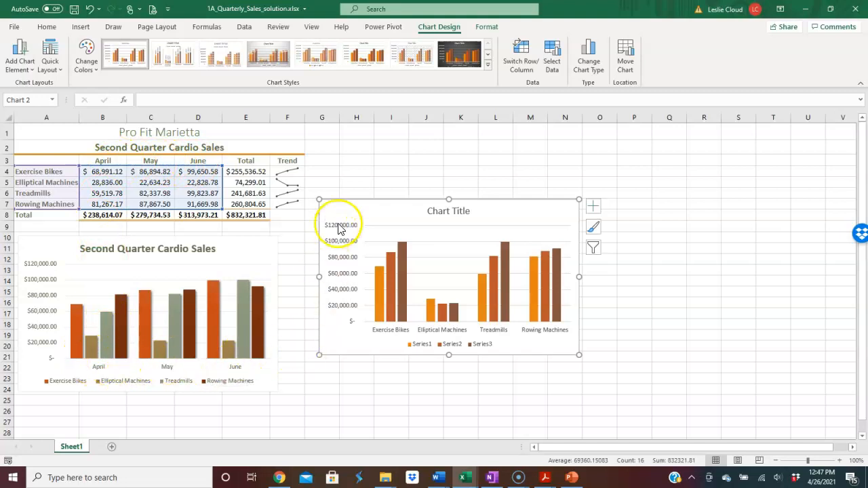
mouse_move(392, 214)
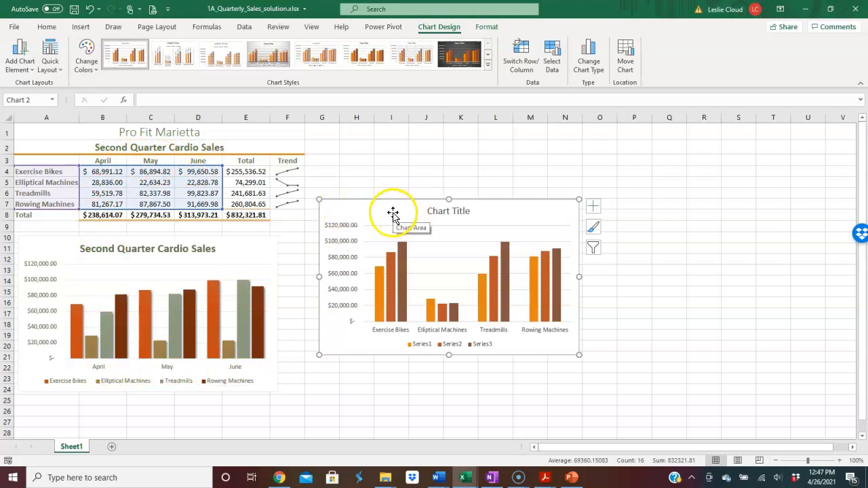
Delete the unlabelled chart, then select A3:D7 including the month headings.
left_click(46, 171)
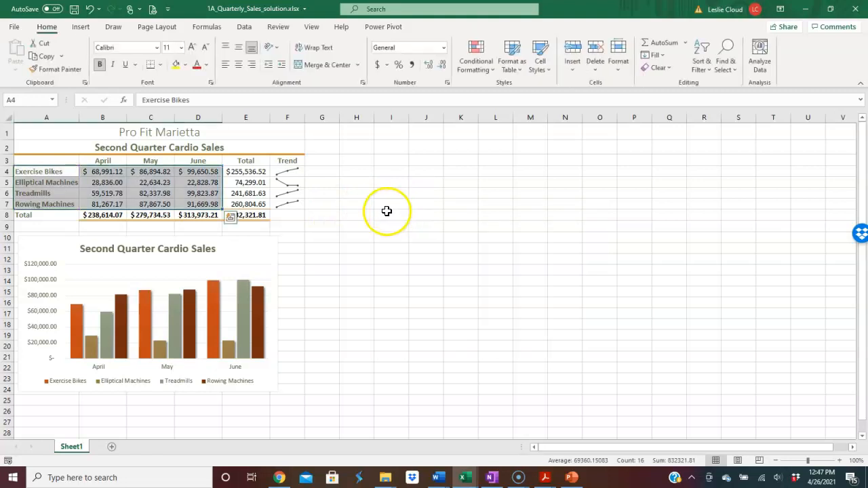
left_click(322, 260)
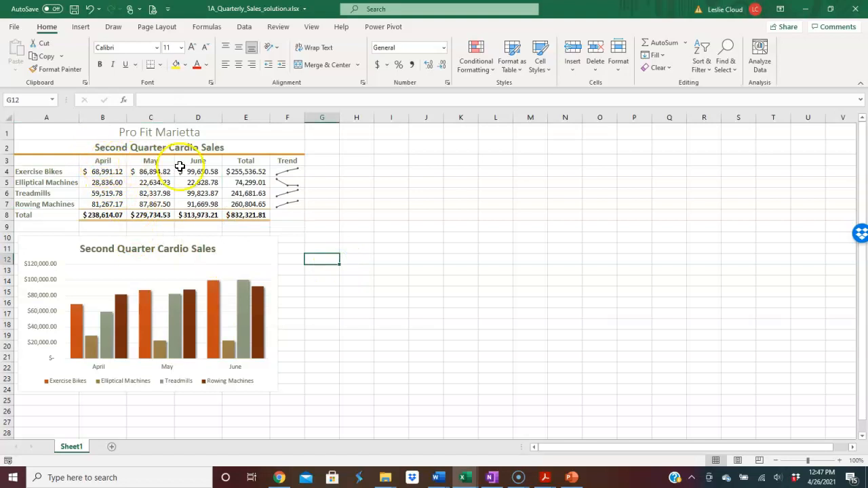
mouse_move(36, 160)
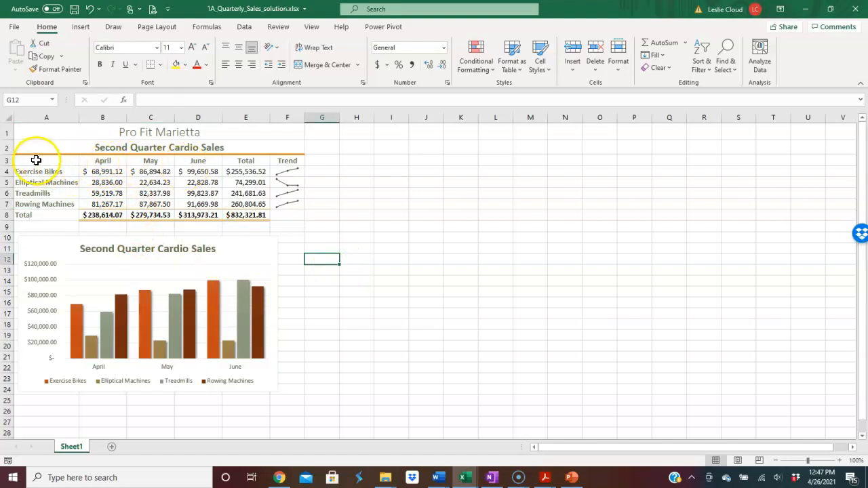
left_click(46, 160)
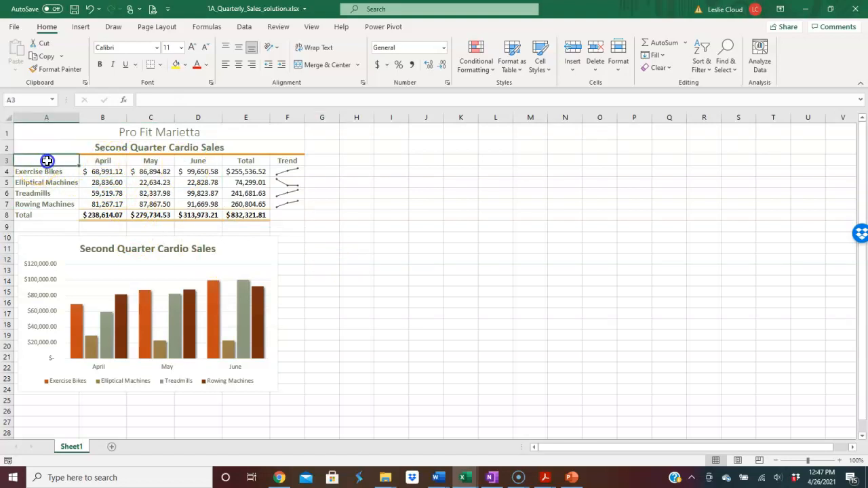
left_click_drag(46, 160, 46, 203)
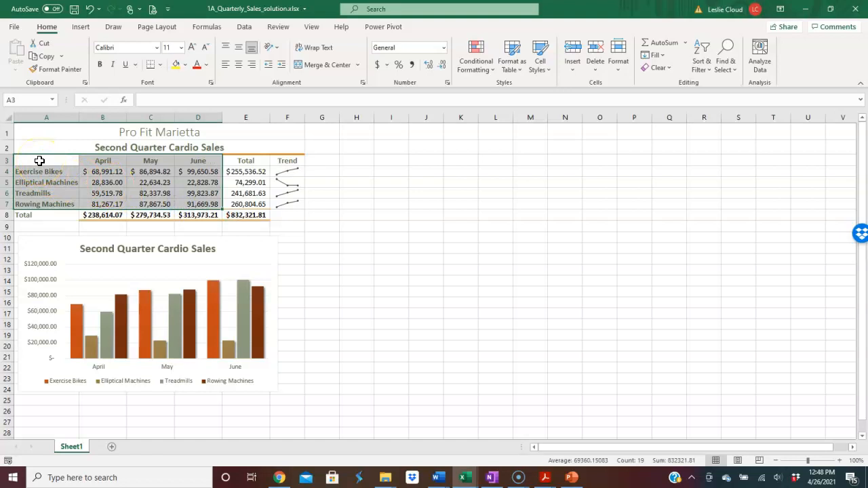
mouse_move(64, 161)
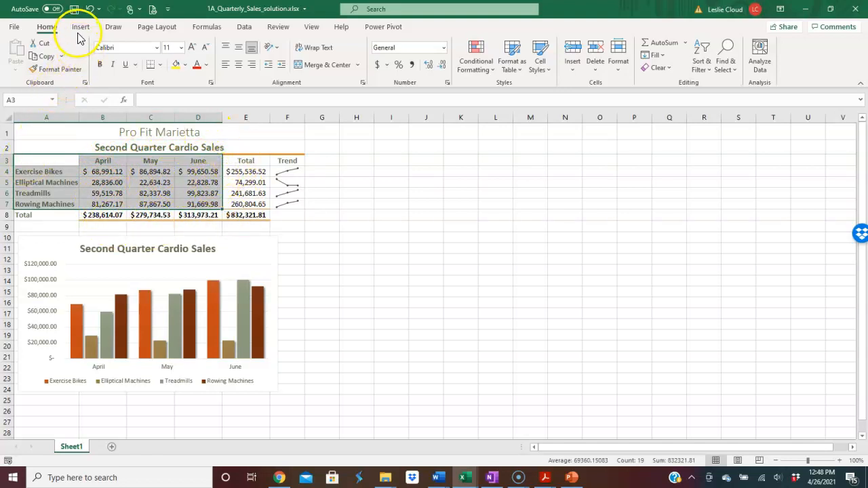
left_click(82, 27)
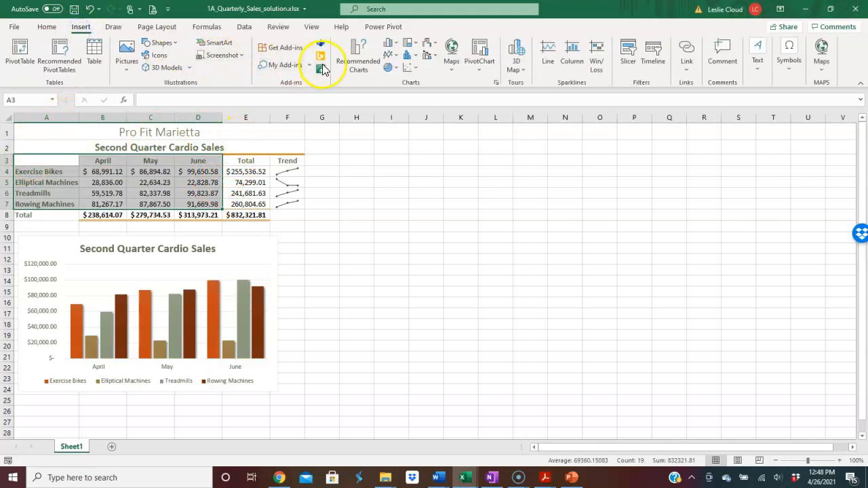
left_click(388, 42)
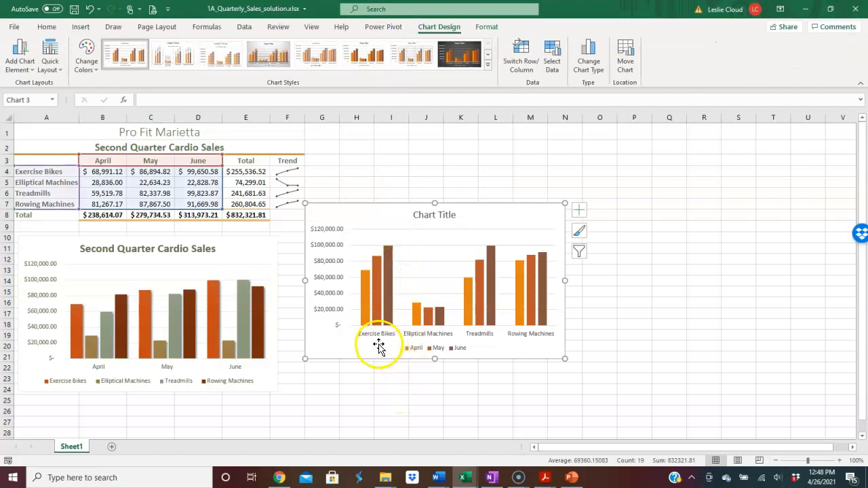
mouse_move(486, 353)
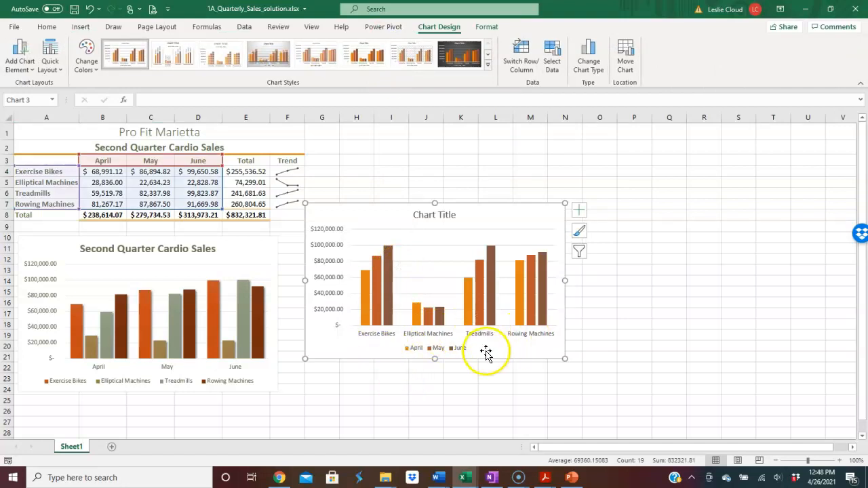
mouse_move(410, 350)
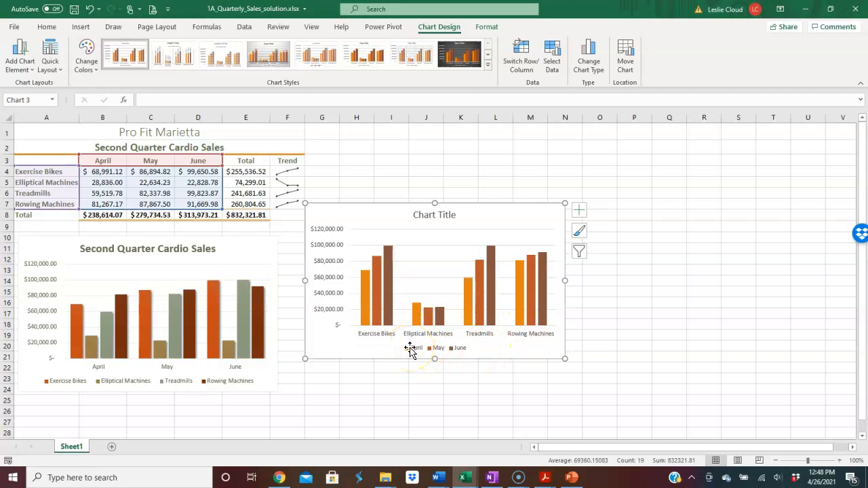
mouse_move(286, 407)
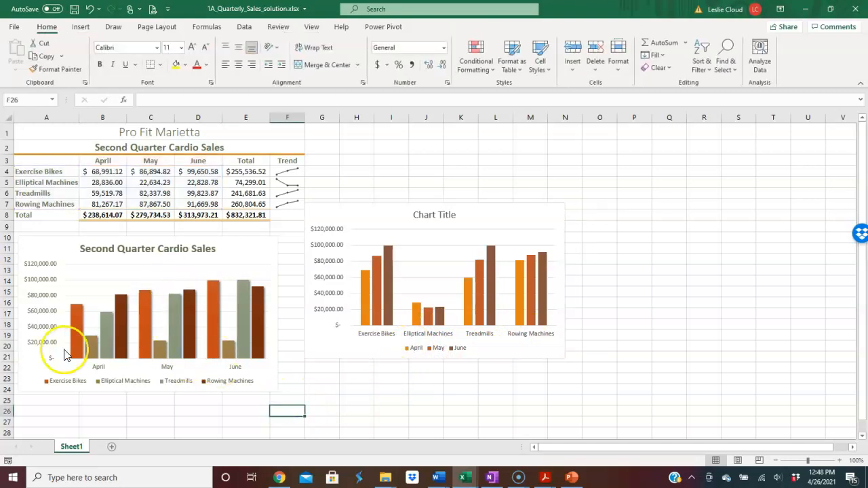
mouse_move(101, 375)
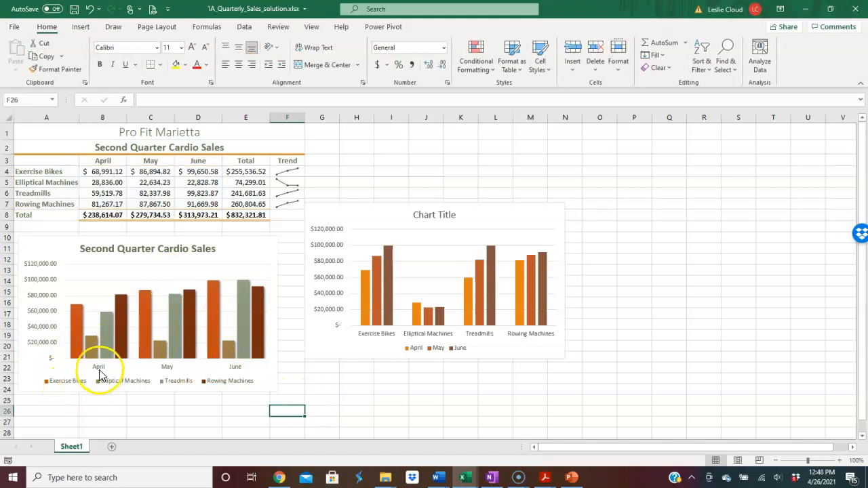
mouse_move(168, 375)
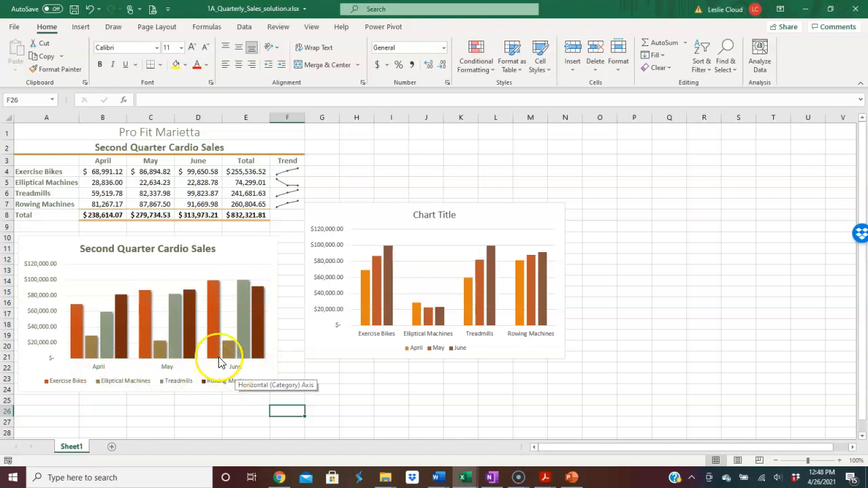
mouse_move(82, 359)
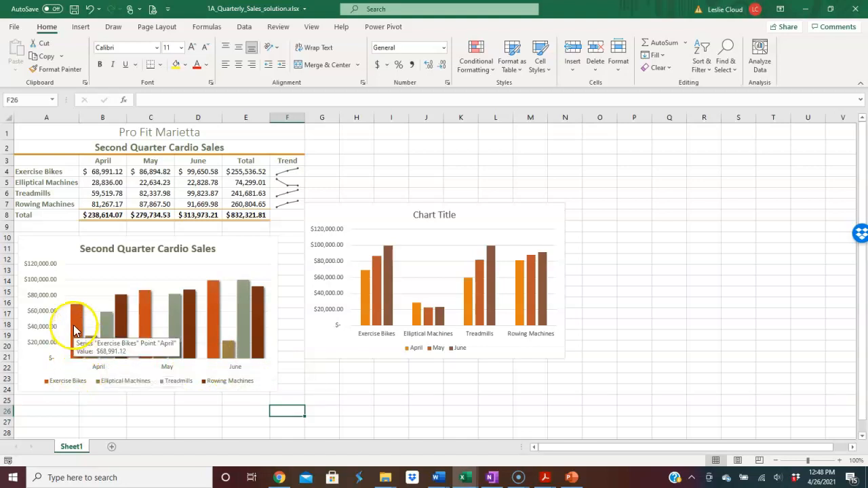
mouse_move(106, 342)
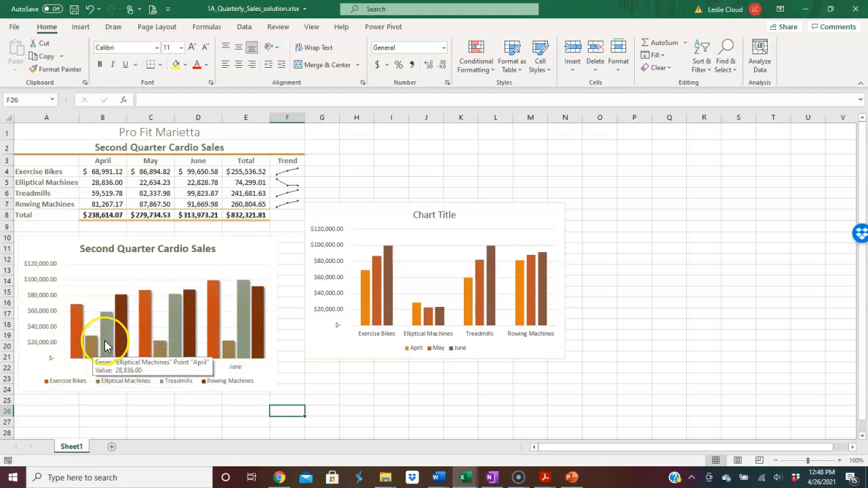
mouse_move(122, 332)
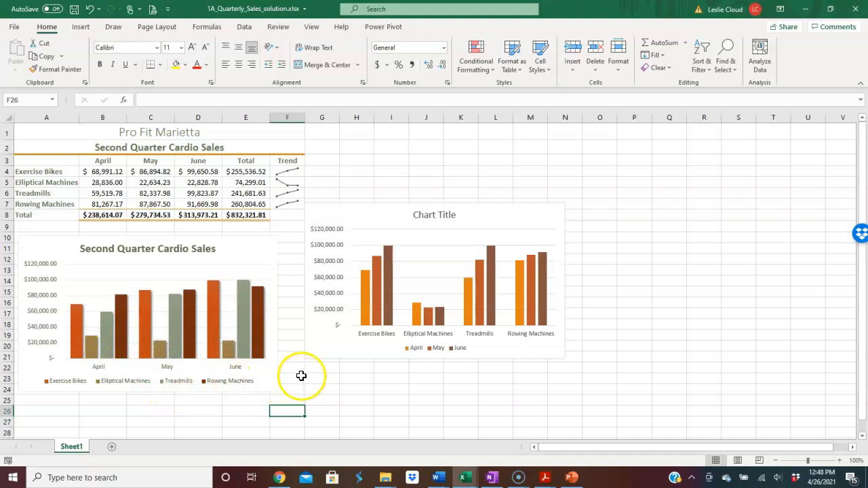
mouse_move(305, 374)
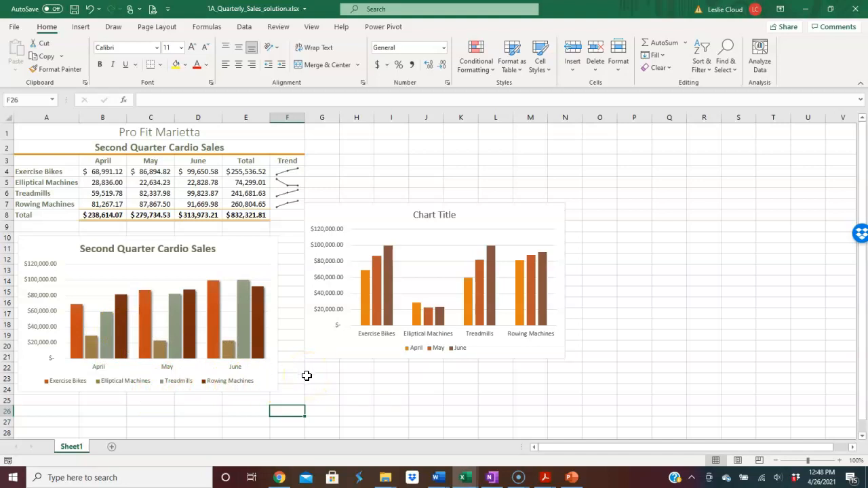
mouse_move(342, 353)
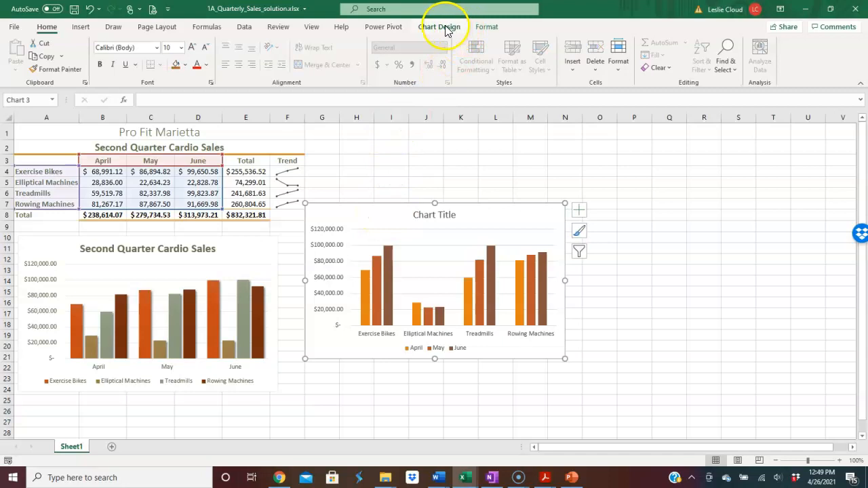
Switch Row/Column so the chart groups bars by April, May and June.
left_click(439, 27)
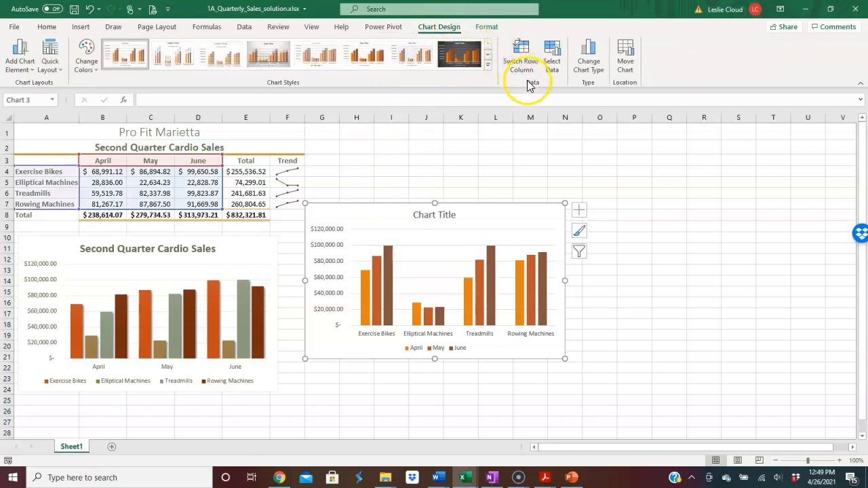
mouse_move(521, 54)
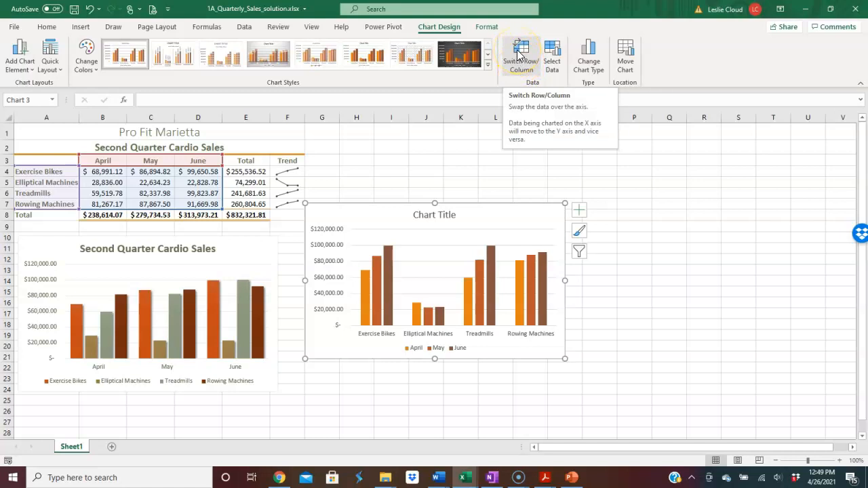
left_click(521, 57)
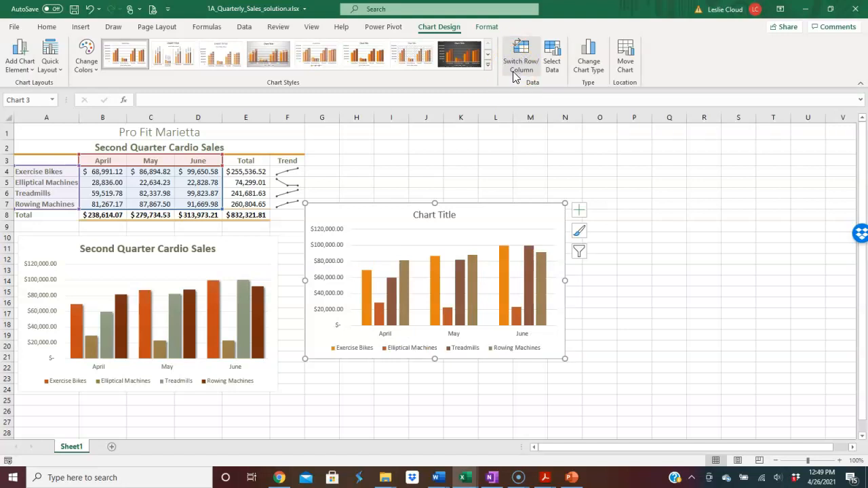
mouse_move(505, 92)
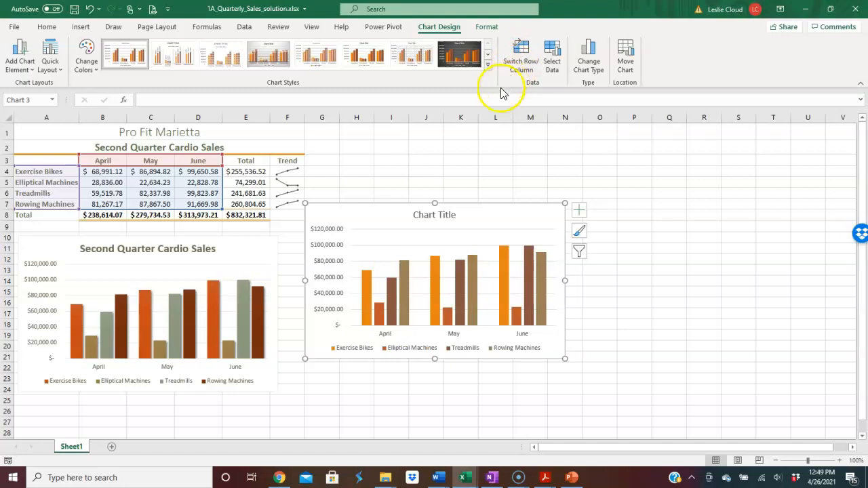
mouse_move(481, 151)
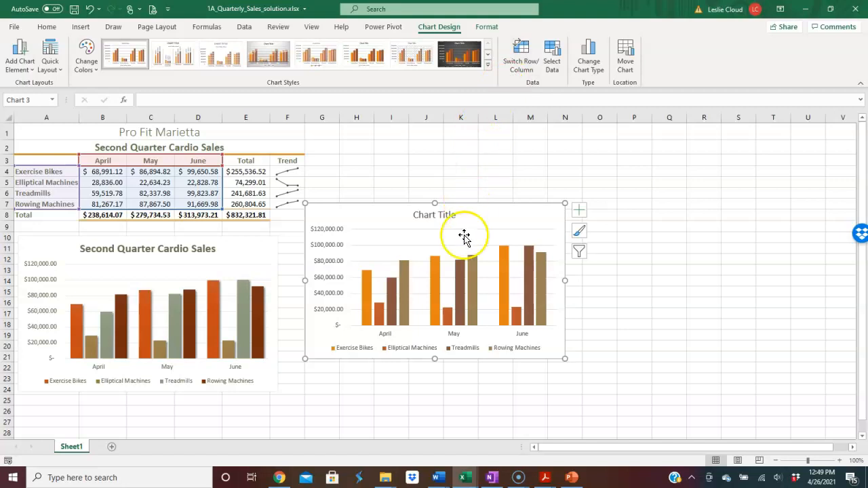
mouse_move(124, 320)
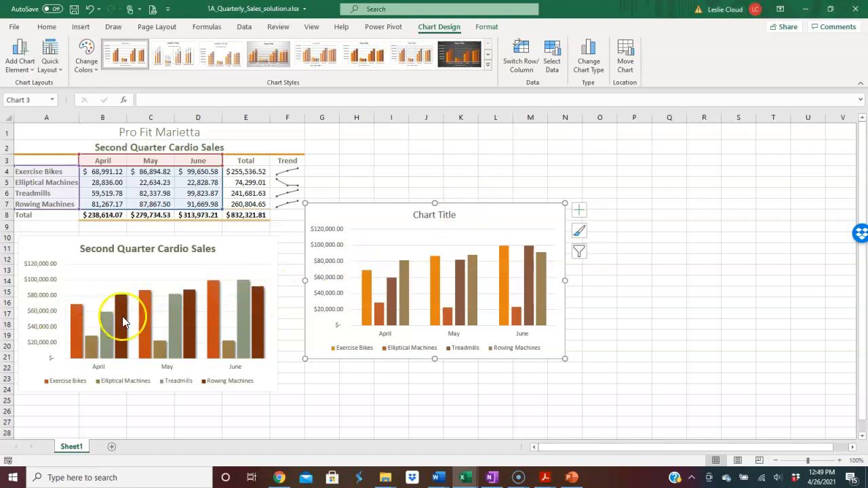
mouse_move(225, 319)
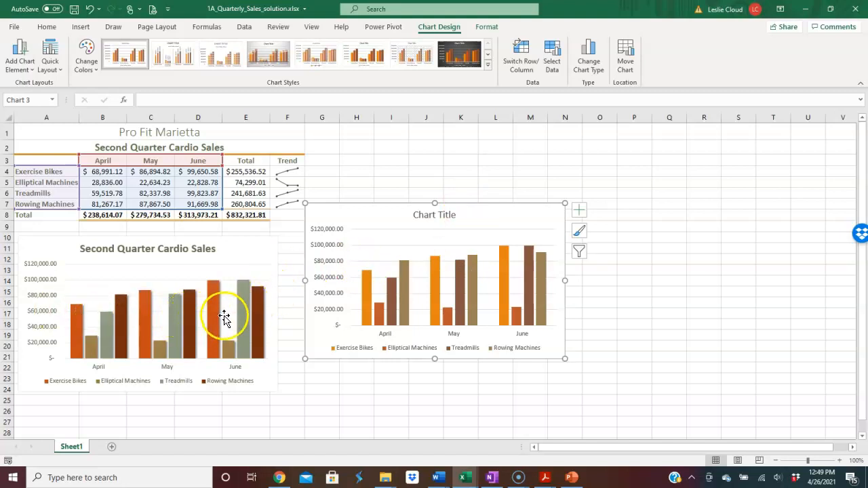
mouse_move(423, 234)
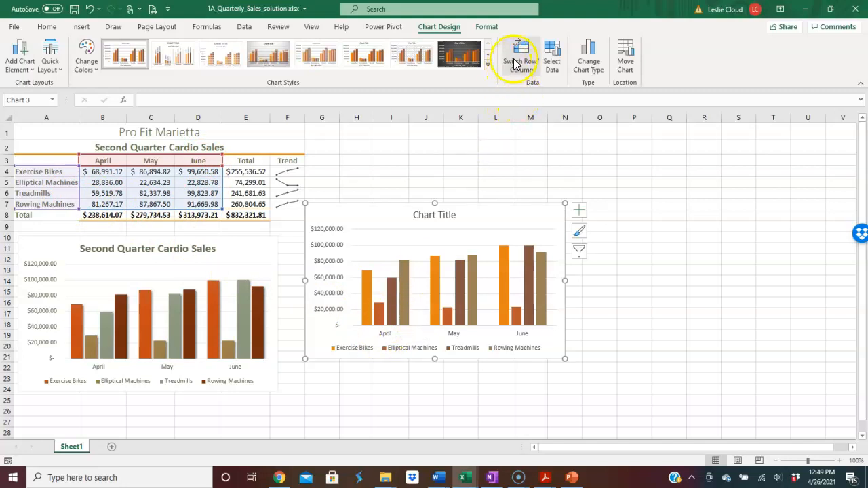
mouse_move(521, 56)
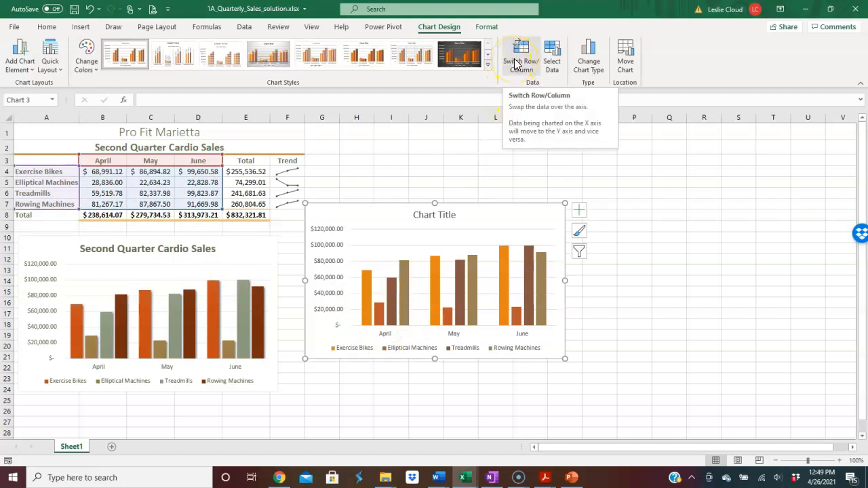
mouse_move(555, 341)
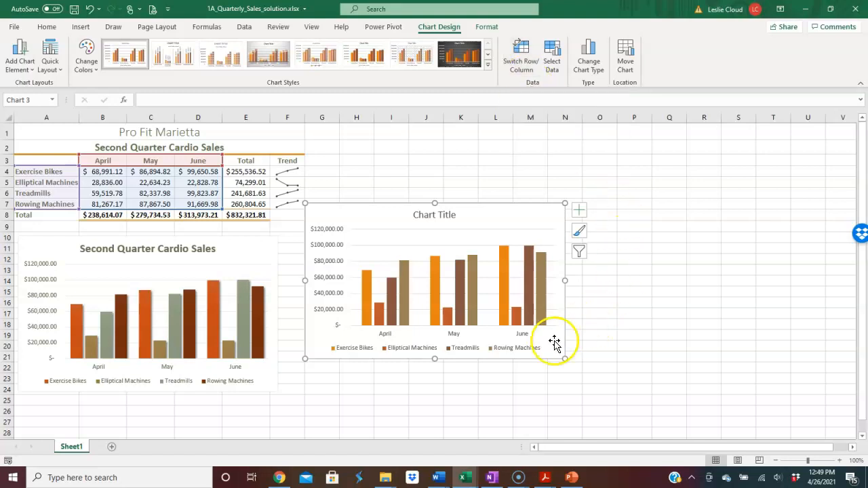
mouse_move(450, 383)
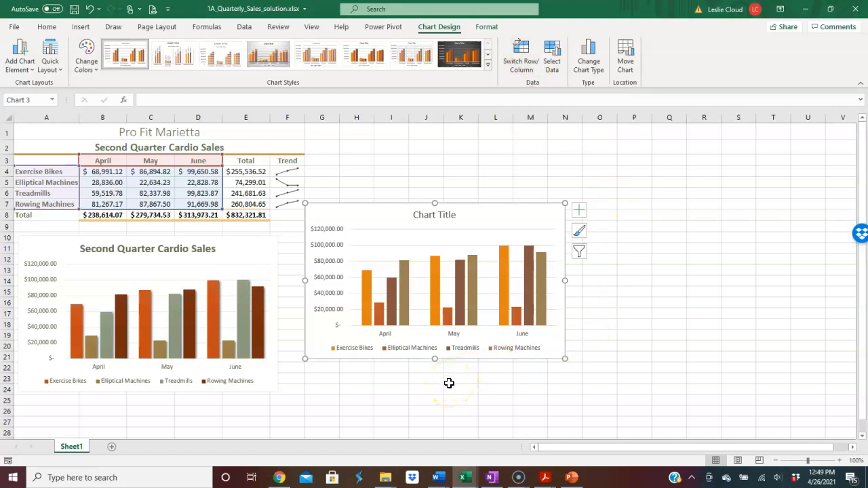